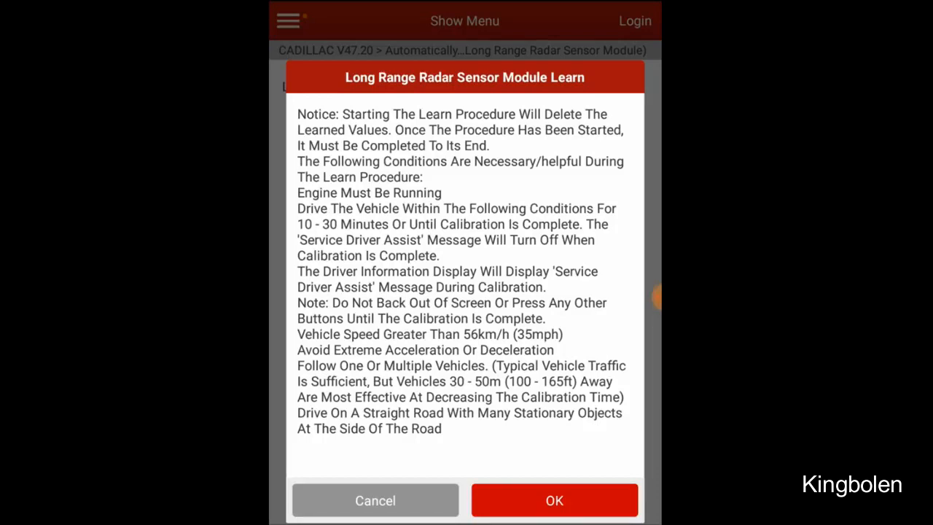
Confirm the Long Range Radar Sensor Module Learn notice, showing learn status Not Learned.
left_click(554, 500)
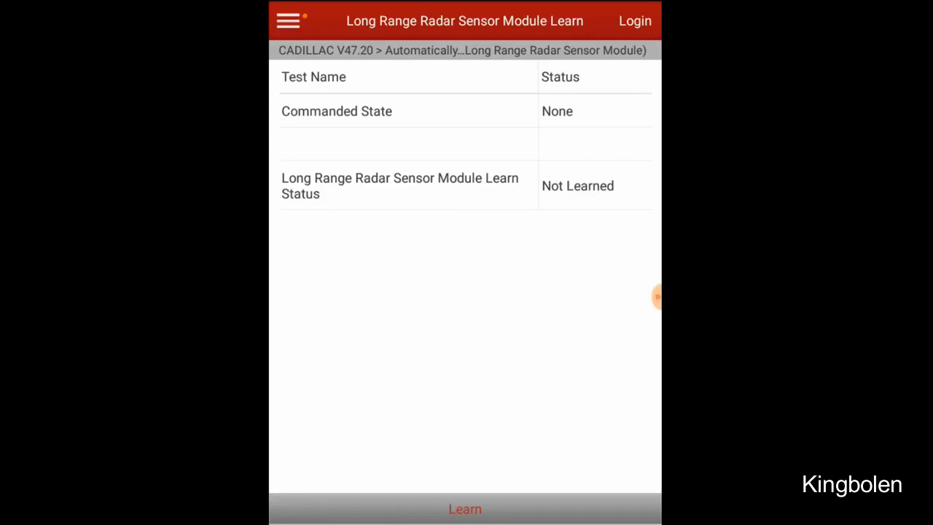
Command the radar module learn; commanded state reads Learn, learn status Error.
left_click(465, 508)
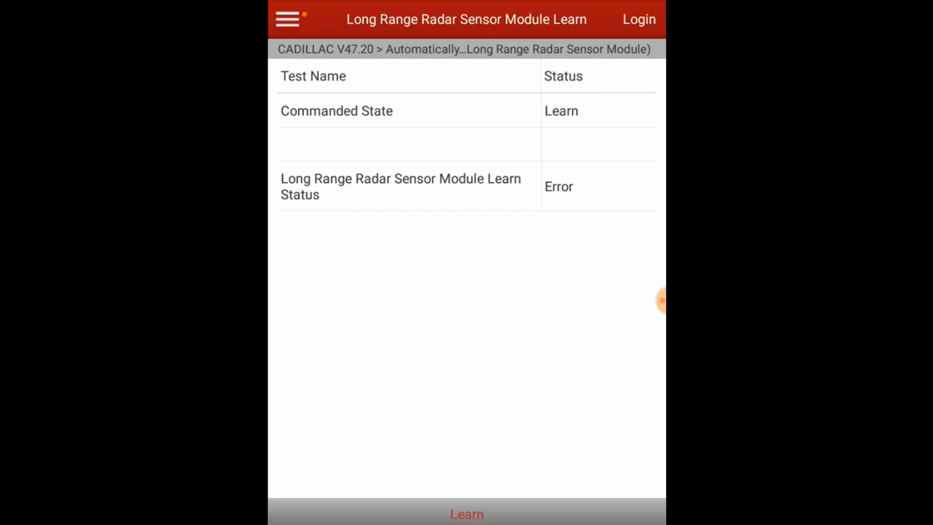
Command the learn twice more until learn status reads Learned and calibration completes.
left_click(465, 513)
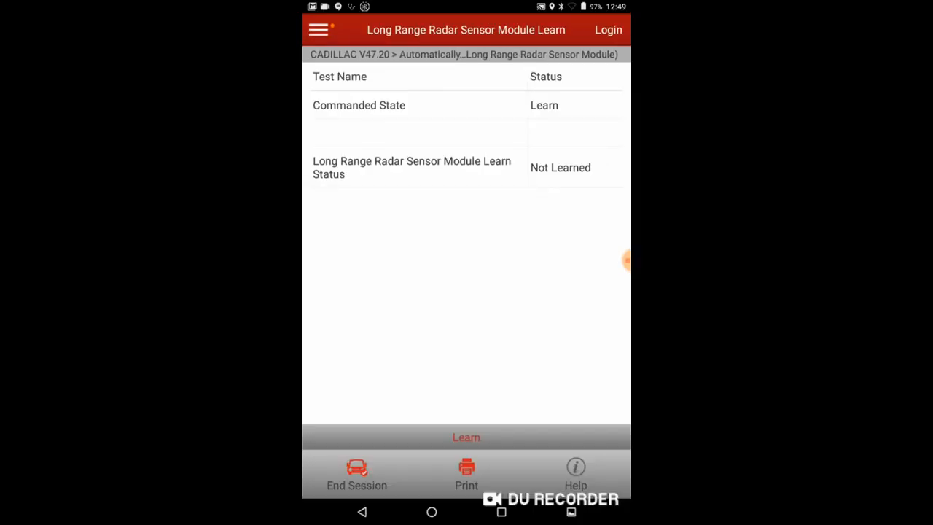
left_click(465, 437)
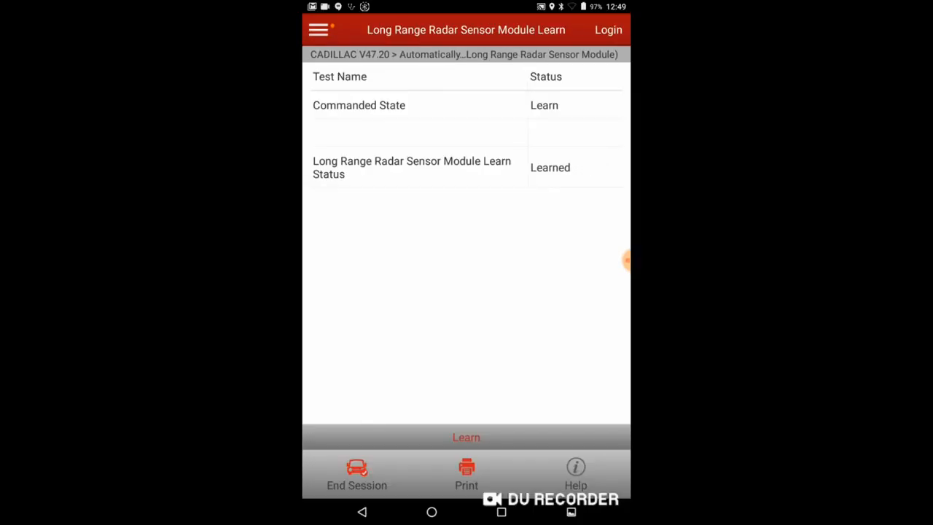